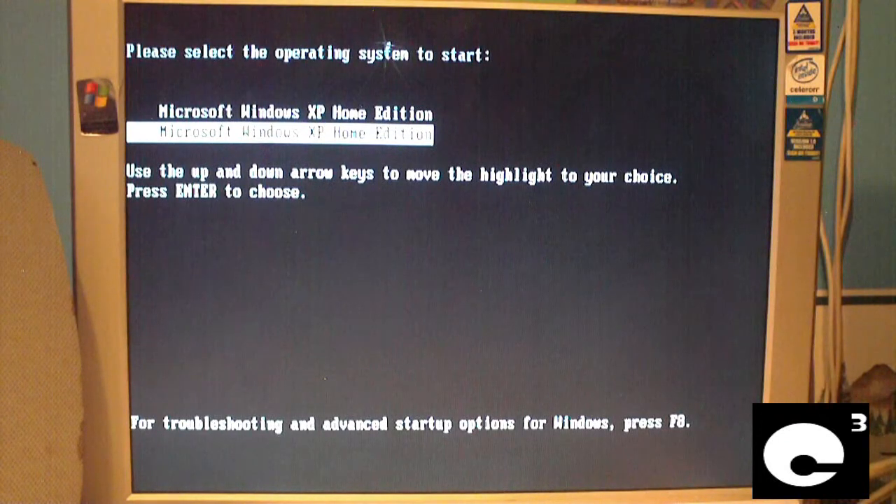
Boot the first of the two duplicate Windows XP Home Edition entries
{"action": "key", "text": "Up"}
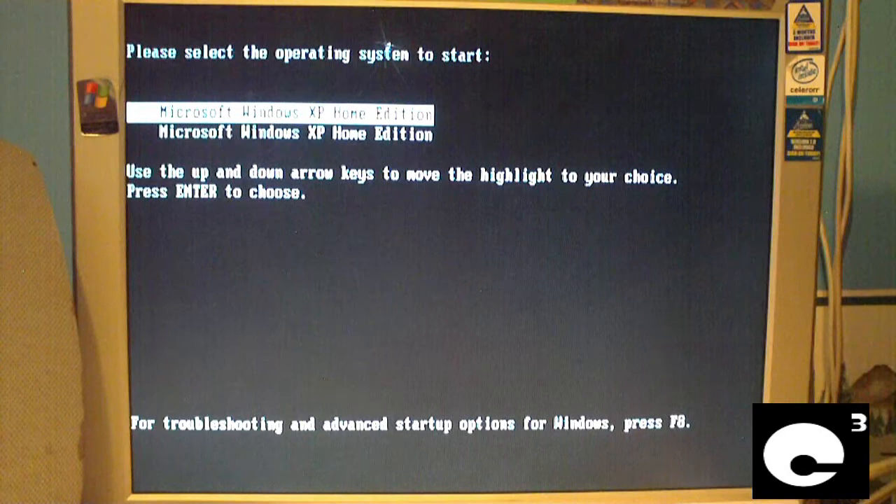
{"action": "key", "text": "Down"}
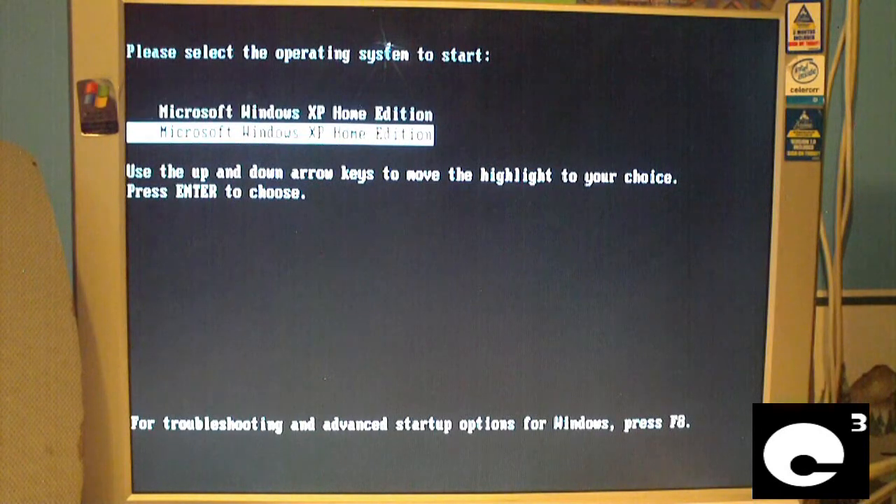
{"action": "key", "text": "Up"}
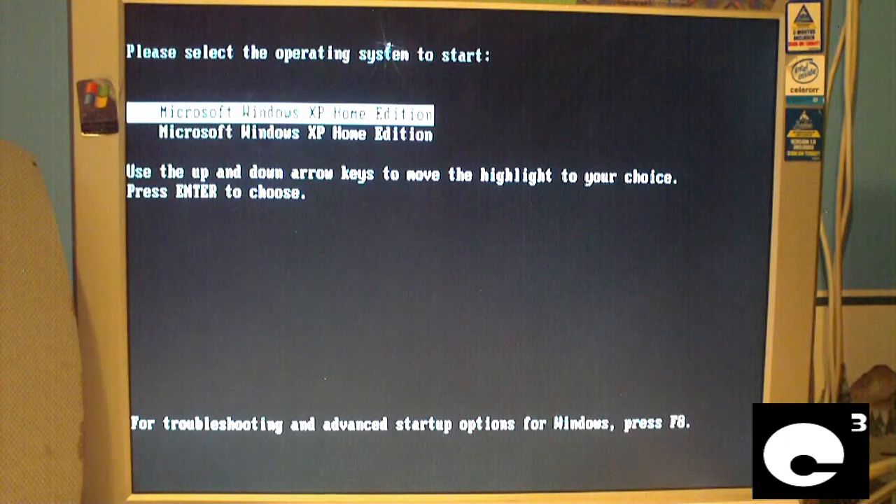
{"action": "key", "text": "enter"}
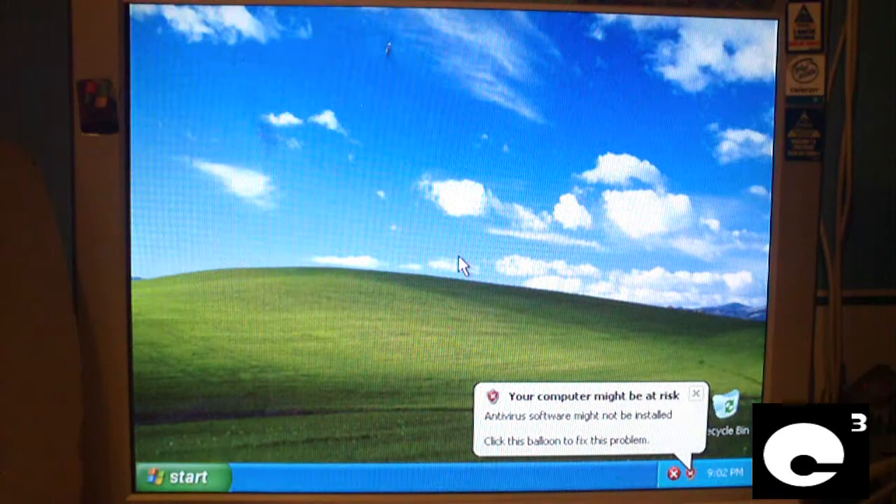
From the Start menu, reach the Startup and Recovery settings
{"action": "left_click", "coordinate": [183, 477]}
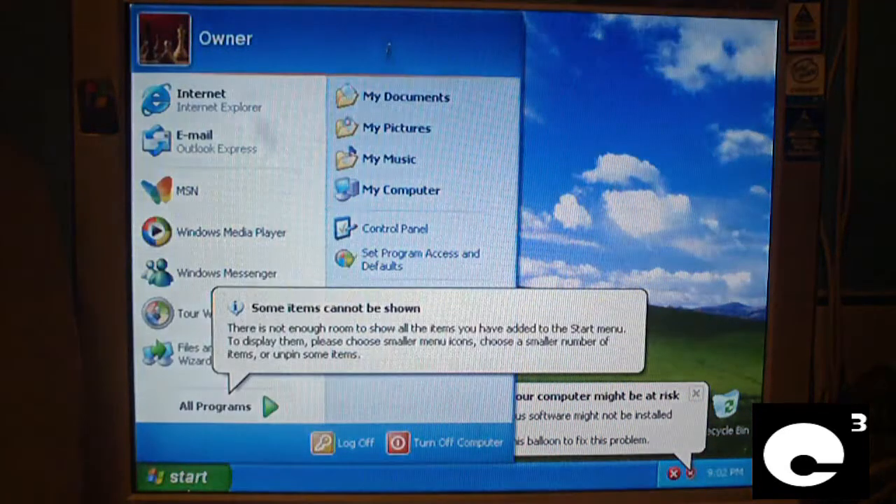
{"action": "mouse_move", "coordinate": [401, 190]}
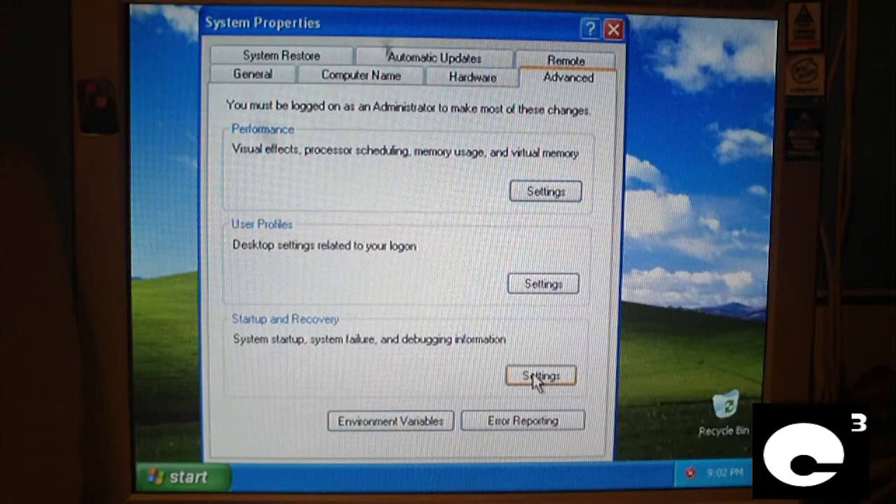
{"action": "left_click", "coordinate": [540, 376]}
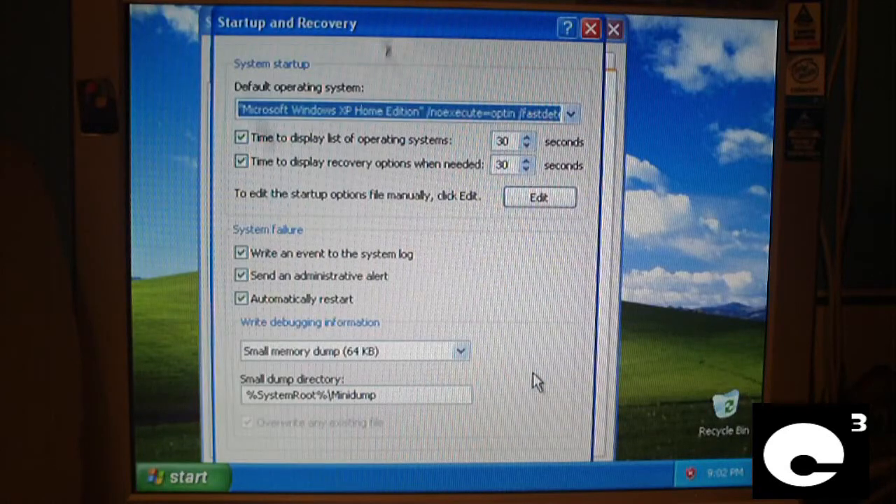
{"action": "mouse_move", "coordinate": [497, 213]}
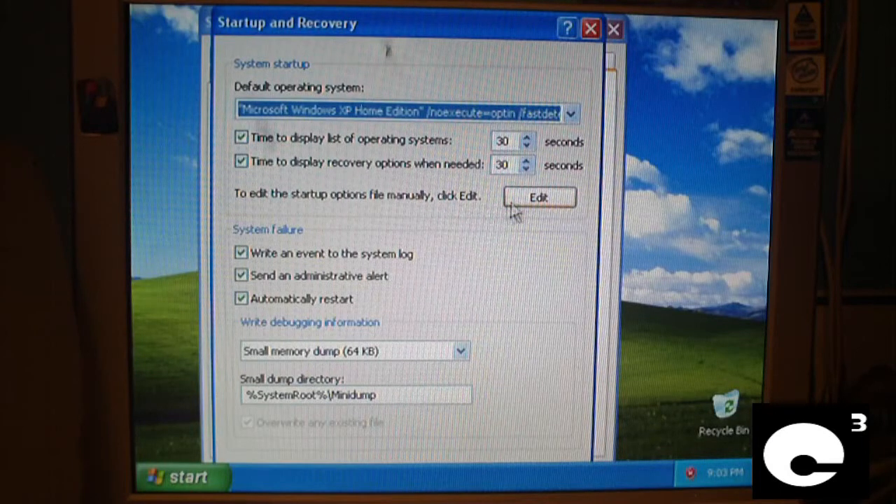
{"action": "mouse_move", "coordinate": [244, 199]}
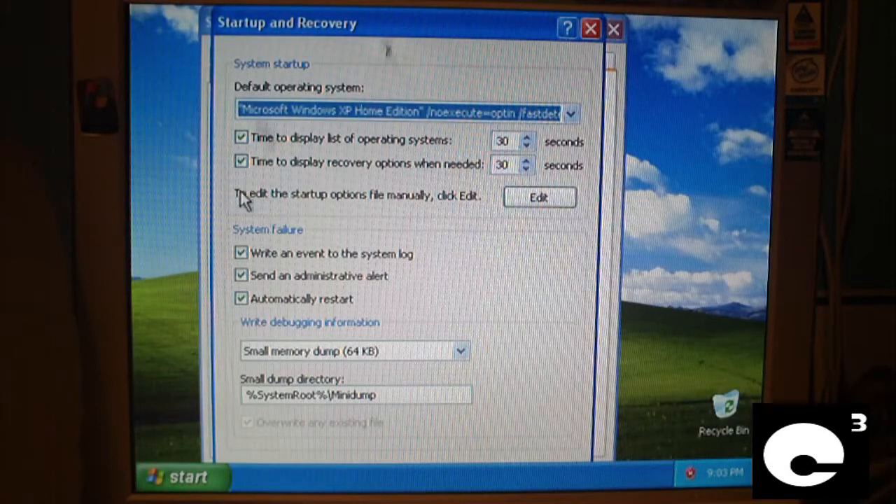
{"action": "mouse_move", "coordinate": [504, 199]}
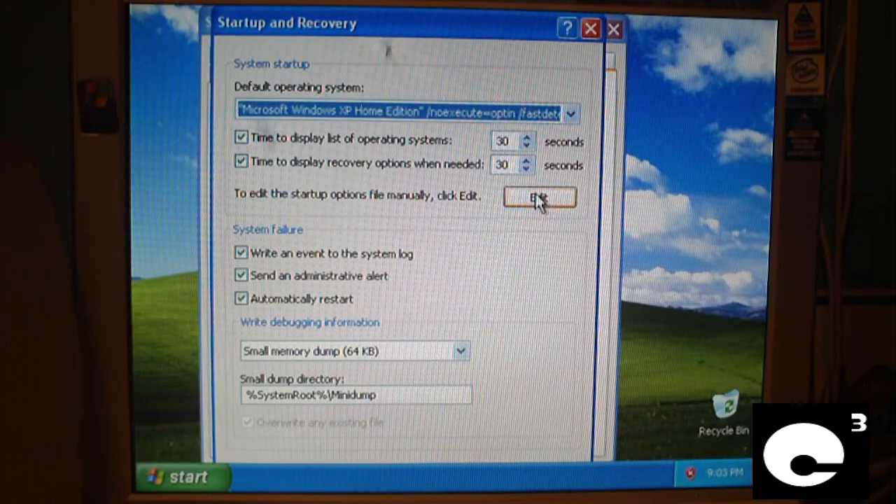
Edit boot.ini in Notepad from Startup and Recovery
{"action": "left_click", "coordinate": [539, 198]}
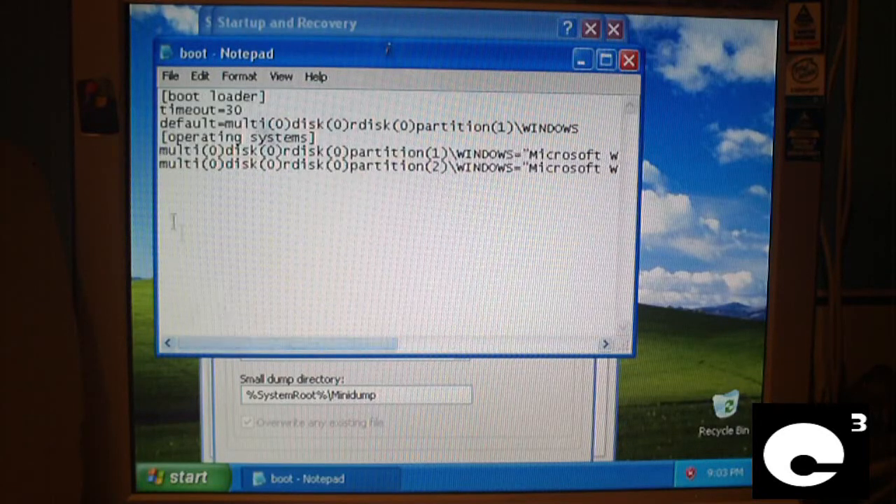
Delete the duplicate partition(2) Windows entry line from boot.ini
{"action": "left_click_drag", "start_coordinate": [161, 167], "coordinate": [392, 167]}
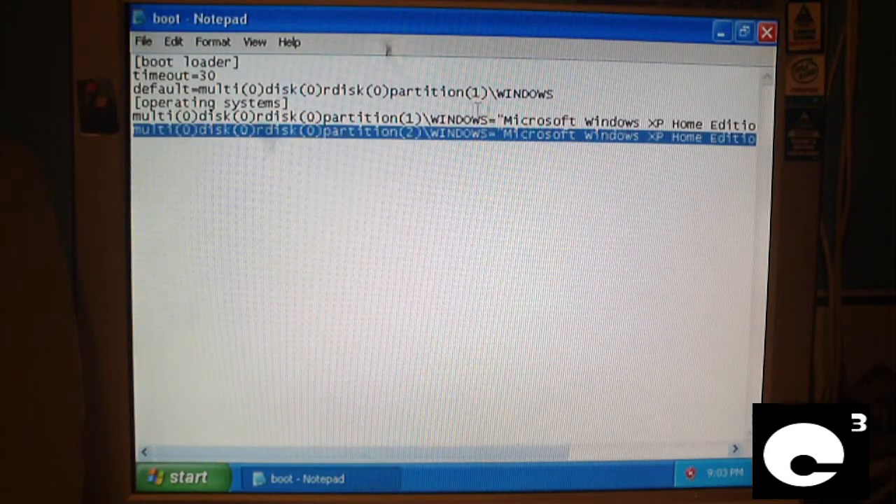
{"action": "left_click_drag", "start_coordinate": [315, 451], "coordinate": [406, 451]}
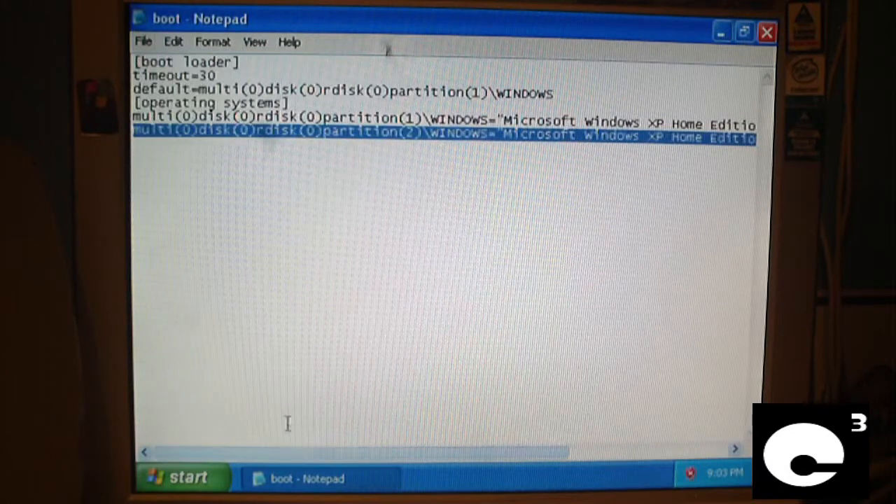
{"action": "right_click", "coordinate": [276, 143]}
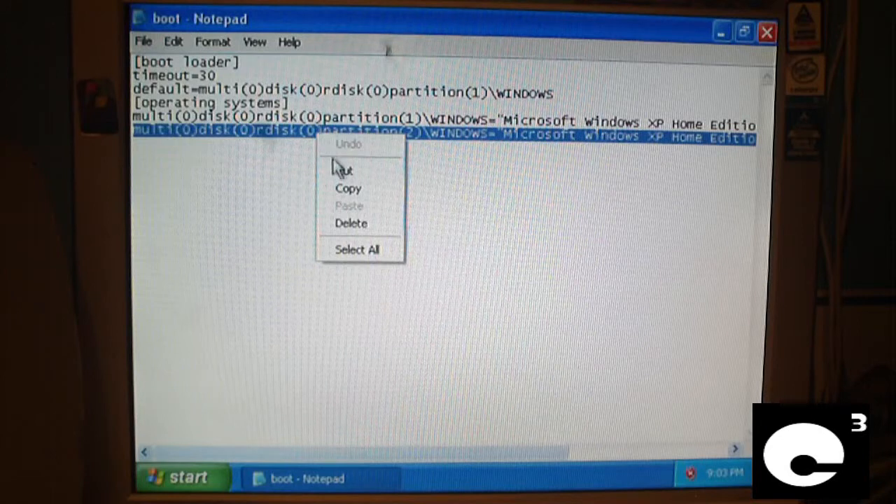
{"action": "left_click", "coordinate": [351, 224]}
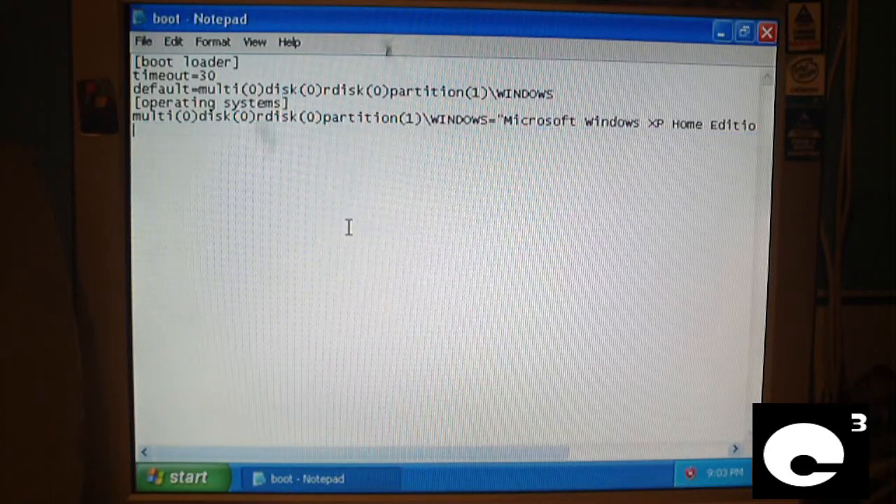
{"action": "left_click", "coordinate": [143, 41]}
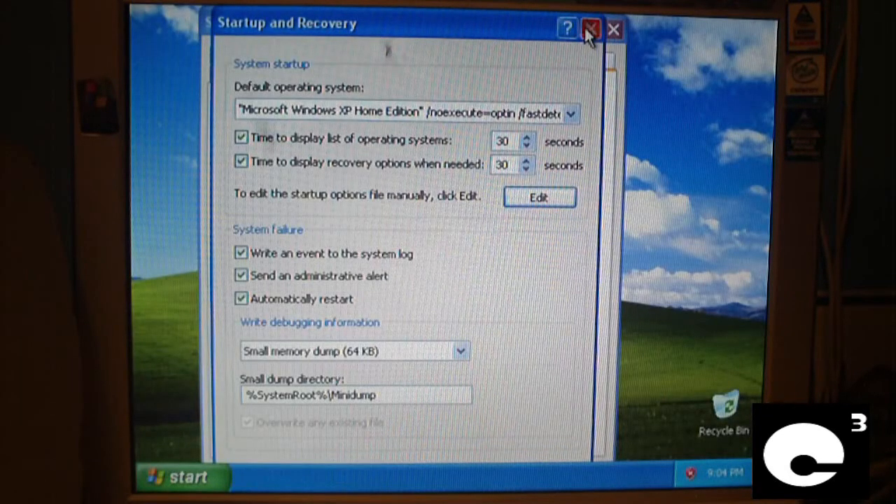
Close the Startup and Recovery dialog
{"action": "left_click", "coordinate": [590, 28]}
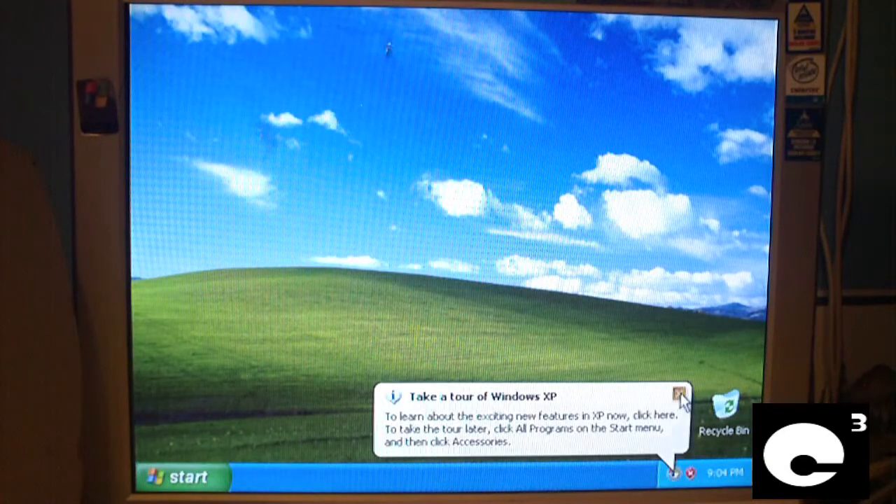
Dismiss the 'Take a tour of Windows XP' balloon
{"action": "left_click", "coordinate": [677, 390]}
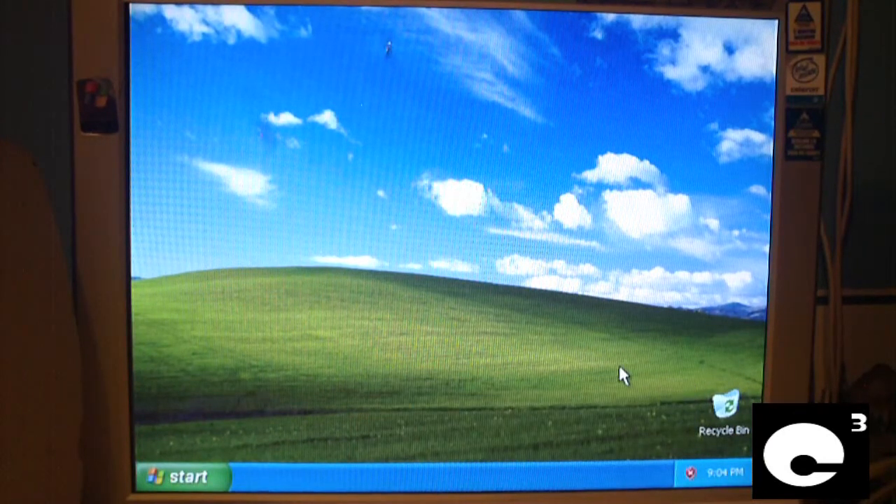